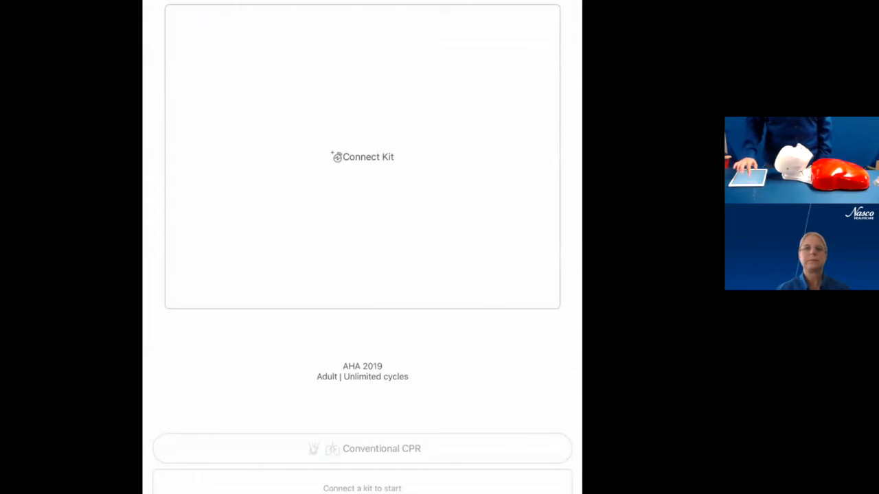
- Pair the Buddy 00006 manikin and leave the mode on Conventional CPR after trying Hands-only
{"action": "left_click", "coordinate": [362, 156]}
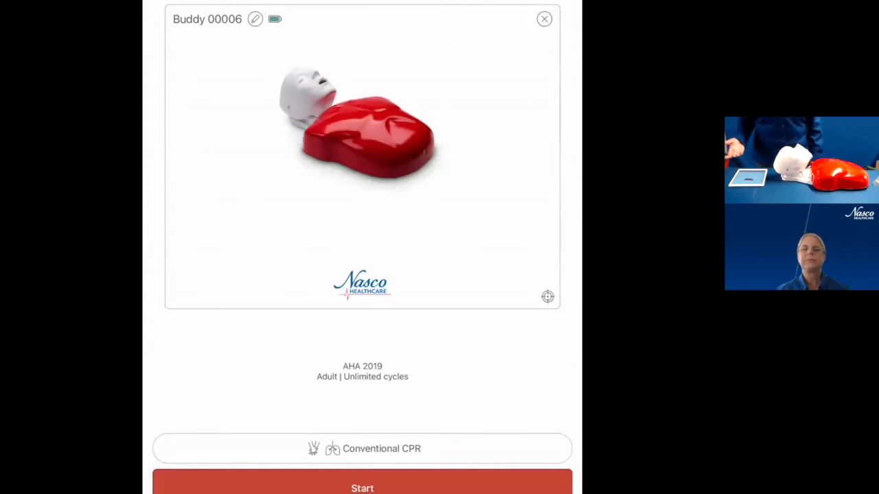
{"action": "left_click", "coordinate": [363, 447]}
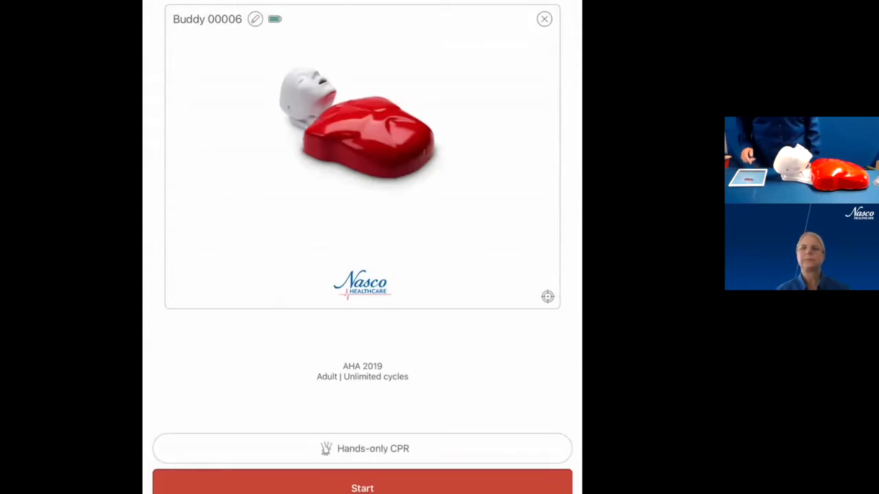
{"action": "left_click", "coordinate": [362, 448]}
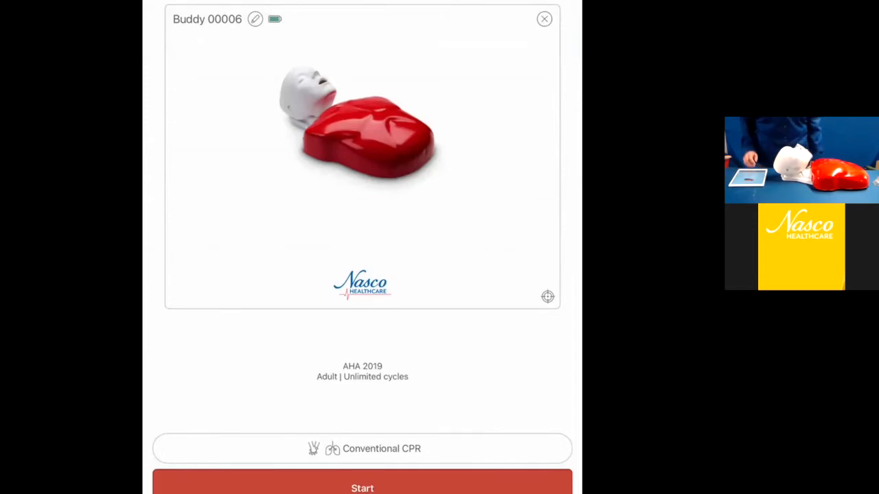
- Start the conventional CPR session and perform compressions and breaths until the End session dialog
{"action": "left_click", "coordinate": [363, 489]}
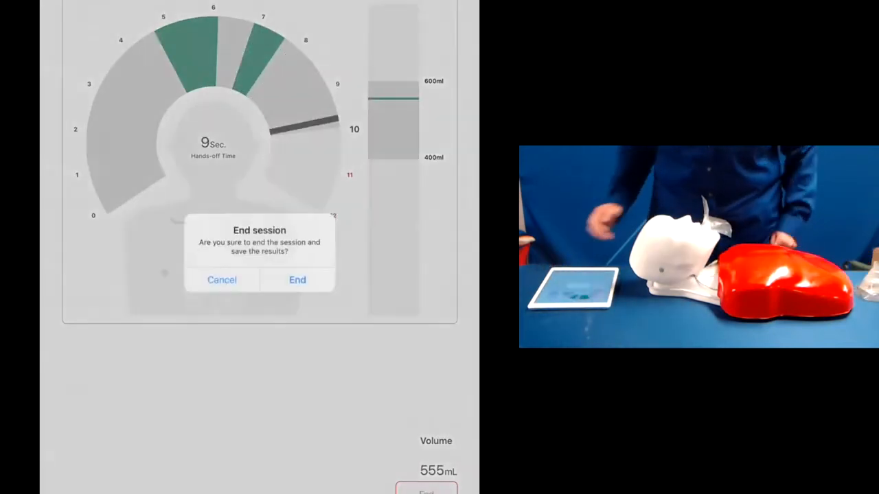
- End and save the session, view the result PDF share options, then exit to the home screen
{"action": "left_click", "coordinate": [221, 280]}
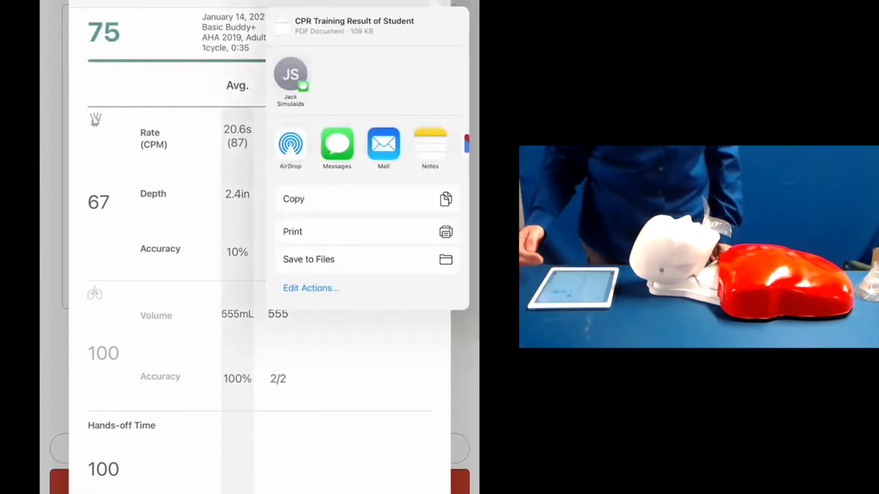
{"action": "left_click", "coordinate": [292, 231]}
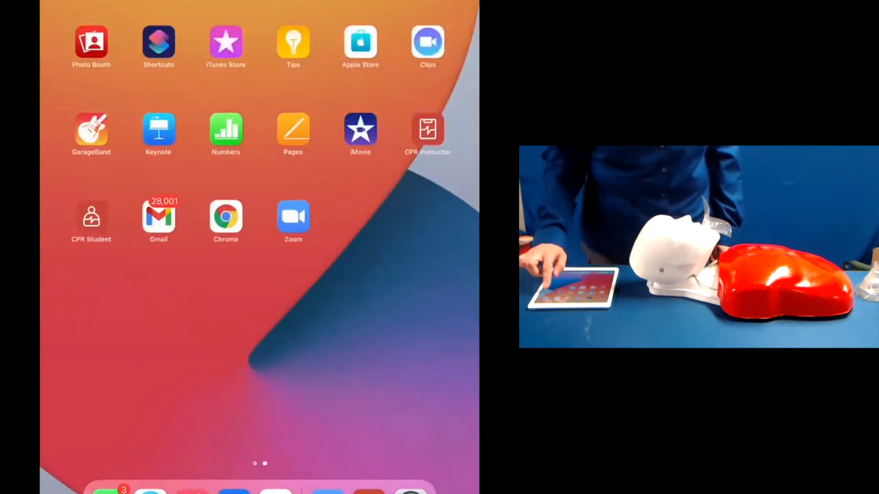
- Launch CPR Instructor training, pair Buddy 00006 and leave the mode on Conventional CPR
{"action": "left_click", "coordinate": [427, 129]}
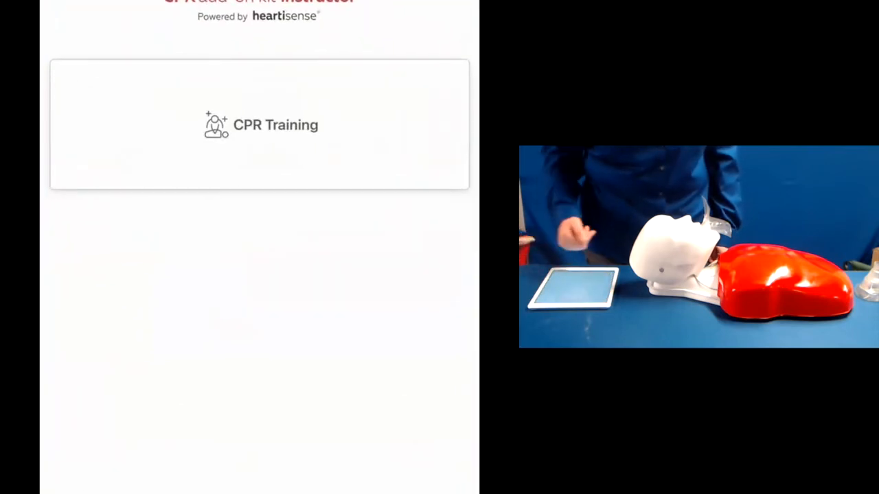
{"action": "left_click", "coordinate": [275, 124]}
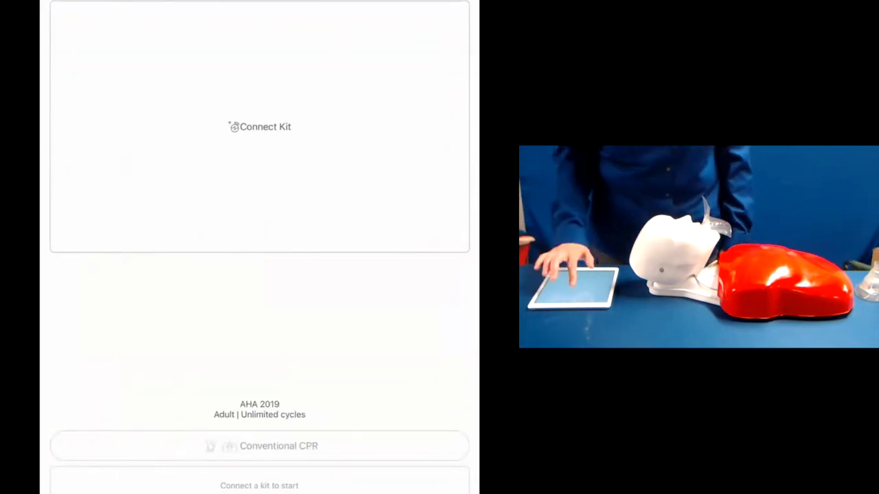
{"action": "left_click", "coordinate": [258, 126]}
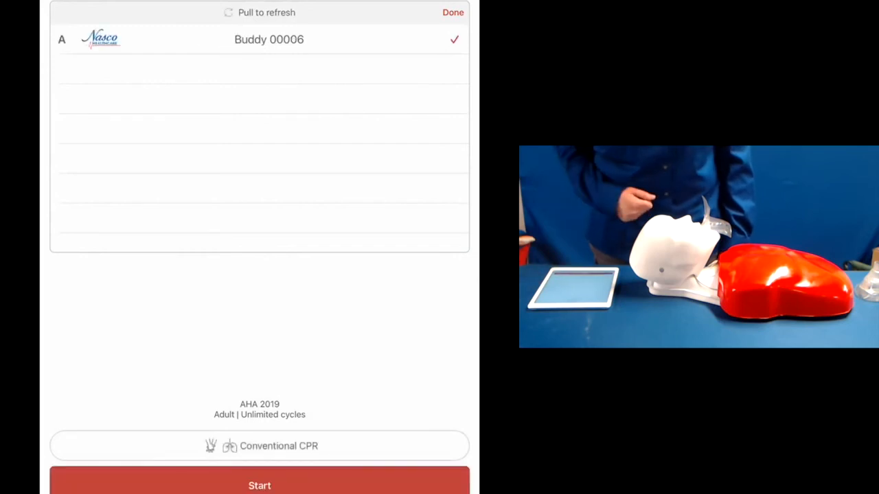
{"action": "left_click", "coordinate": [260, 445]}
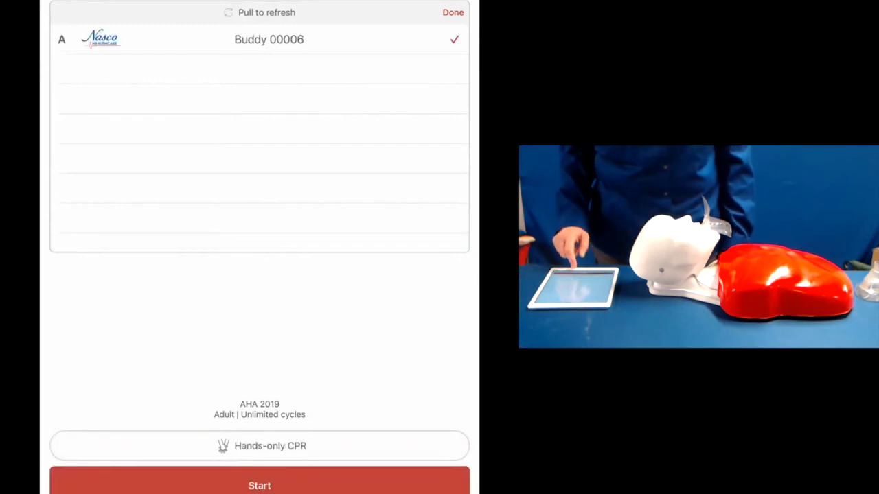
{"action": "left_click", "coordinate": [260, 445]}
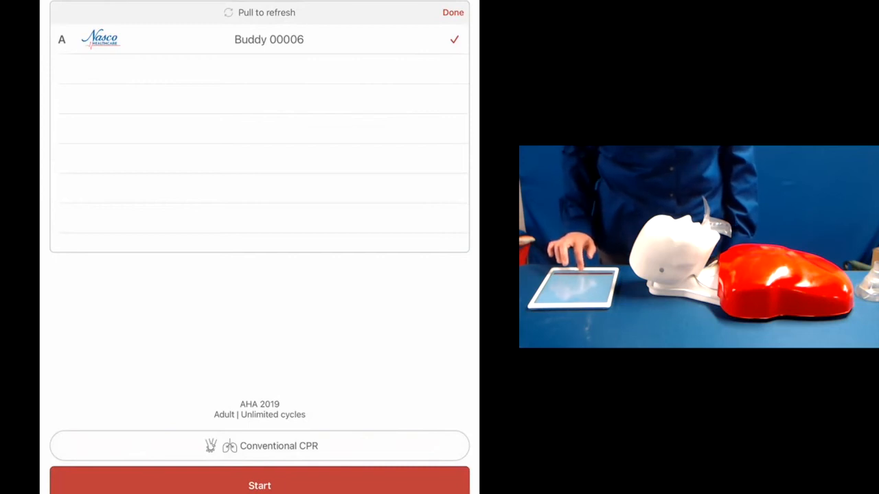
- Run the CPR session and end it to show Student 1's summary with a total score of 94
{"action": "left_click", "coordinate": [259, 486]}
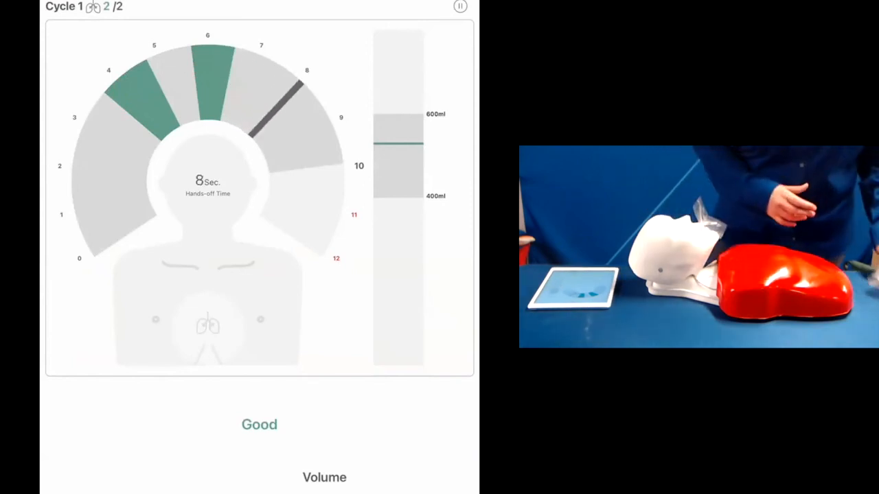
{"action": "left_click", "coordinate": [459, 6]}
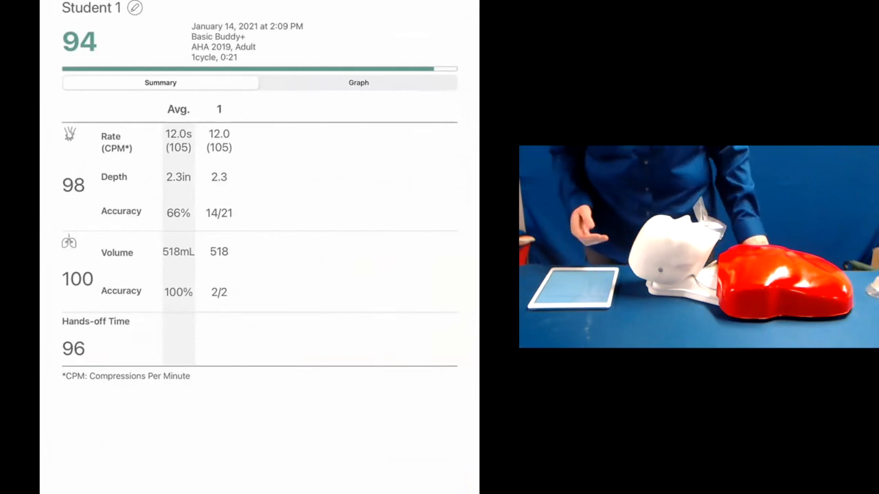
- Share Student 1's score summary and choose Print to show the report's print preview
{"action": "left_click", "coordinate": [358, 82]}
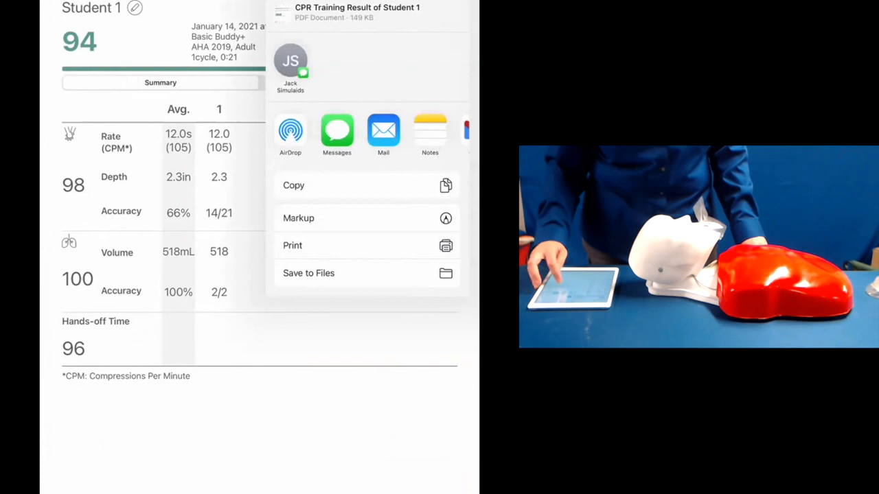
{"action": "left_click", "coordinate": [292, 244]}
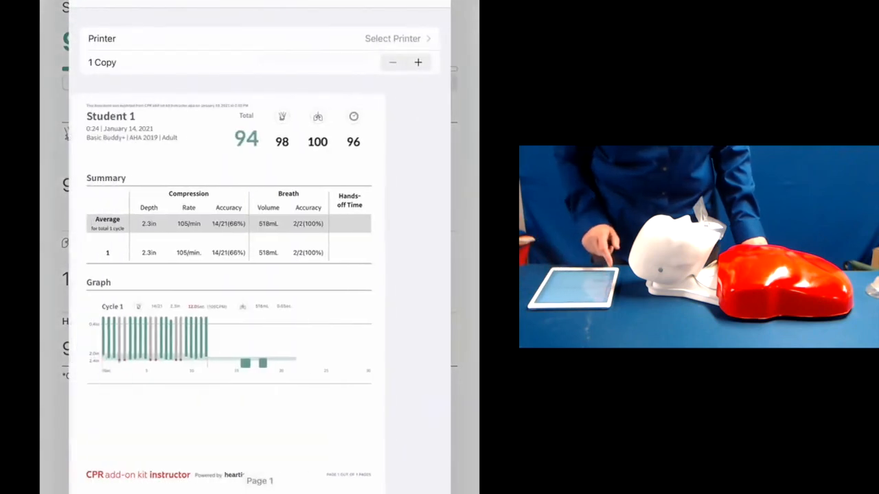